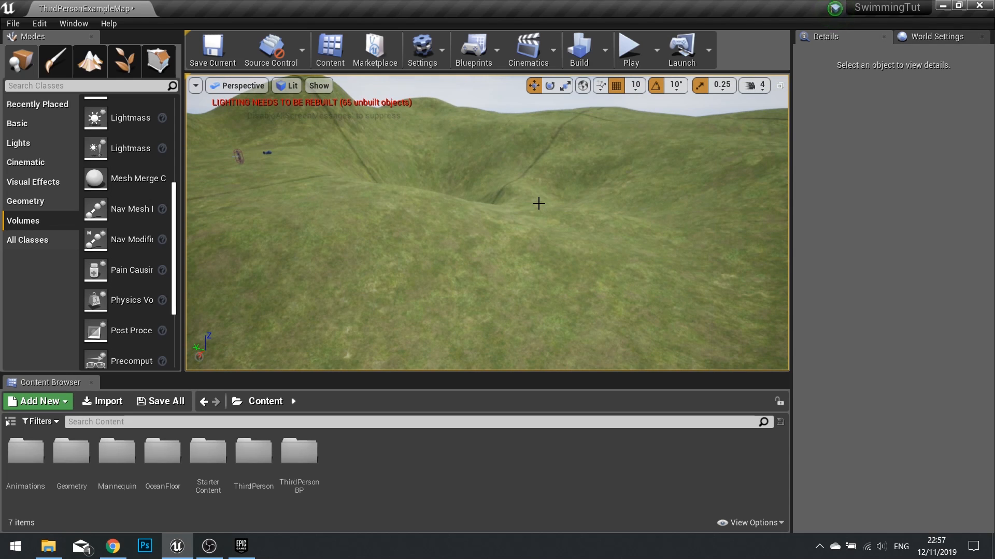
{"action": "mouse_move", "coordinate": [543, 172]}
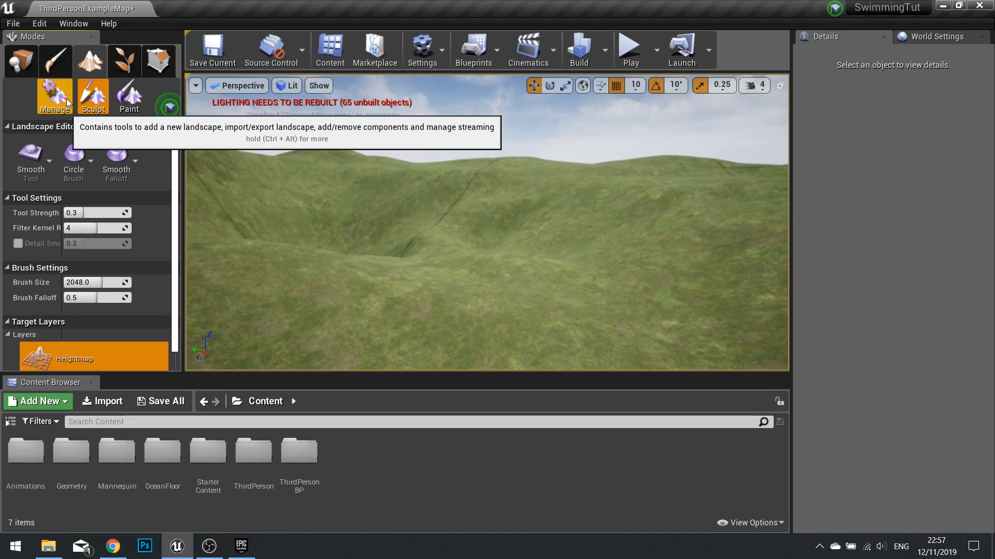
- Enter Landscape mode's Manage tools and show the tool list with New Landscape
{"action": "left_click", "coordinate": [55, 96]}
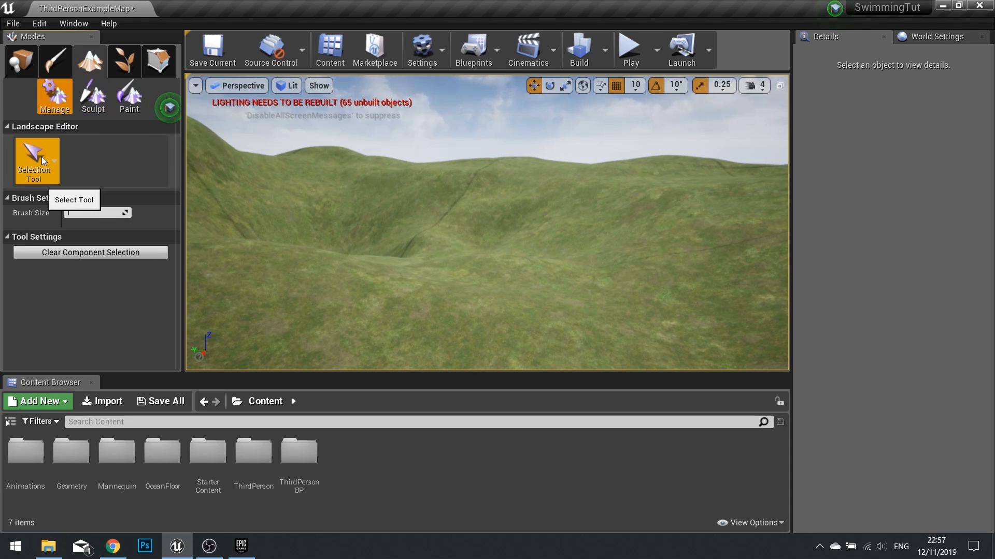
{"action": "left_click", "coordinate": [55, 160]}
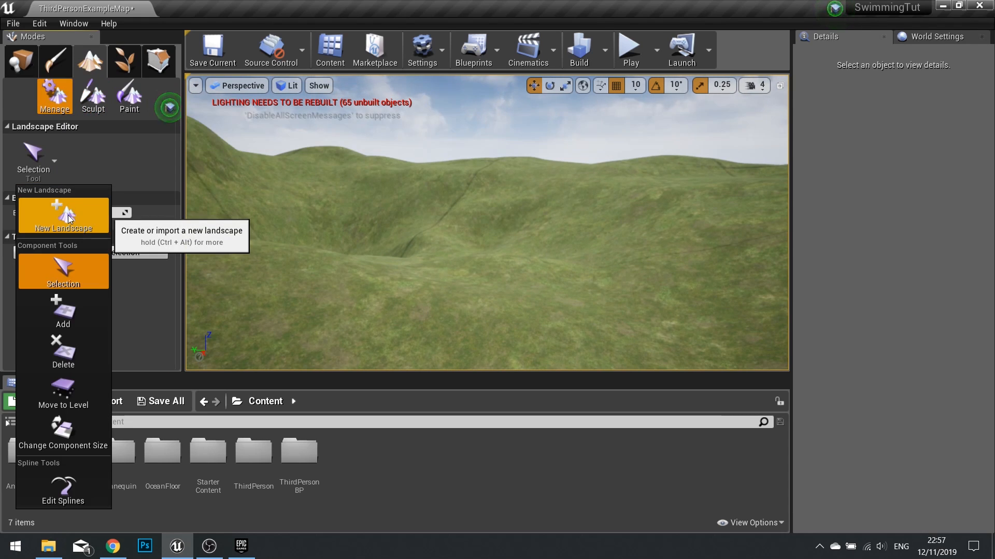
- Create a second landscape with its Location Z set to -2000
{"action": "left_click", "coordinate": [63, 216]}
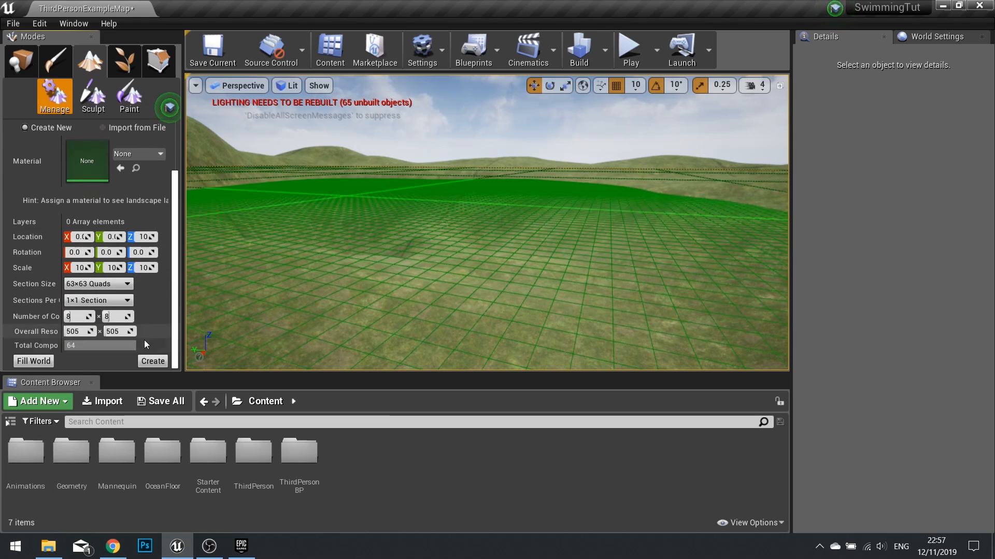
{"action": "mouse_move", "coordinate": [147, 236]}
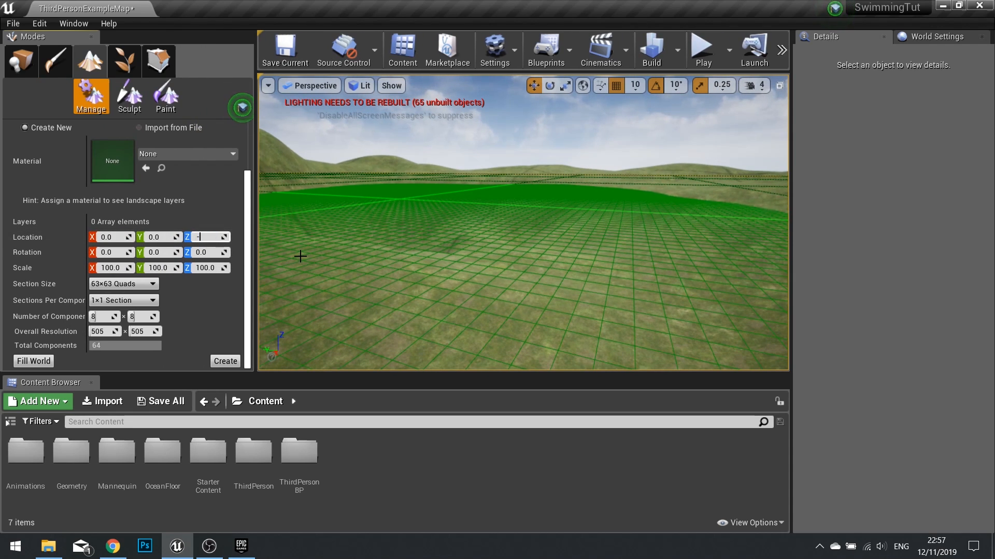
{"action": "type", "text": "-1"}
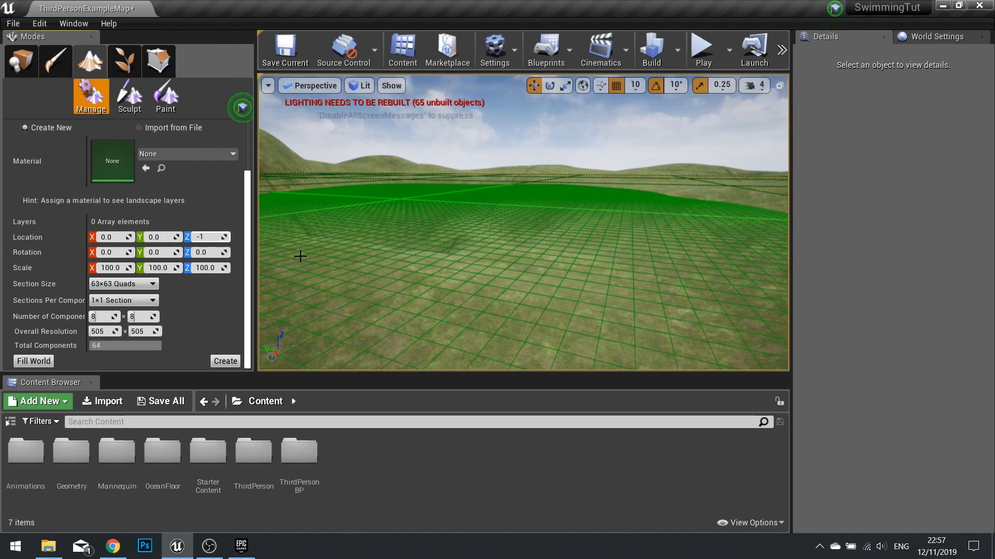
{"action": "type", "text": "2000.0"}
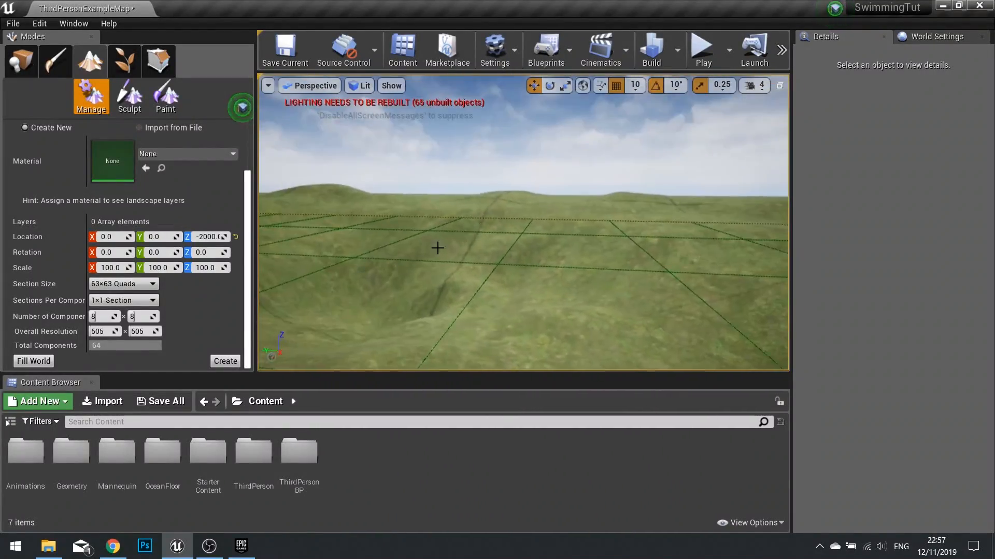
{"action": "left_click", "coordinate": [129, 98]}
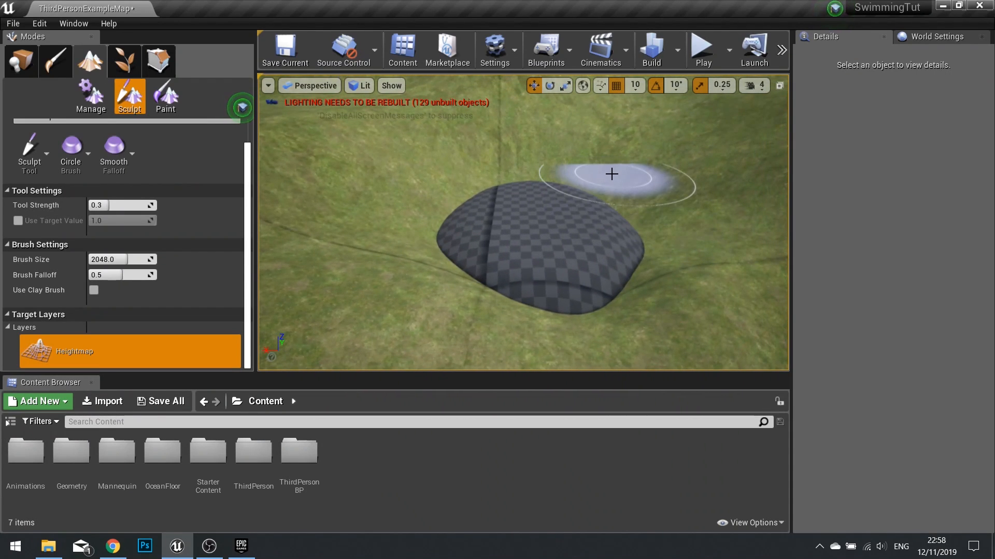
- Sculpt the new landscape upward, then flatten the raised area into a level lake basin
{"action": "left_click_drag", "start_coordinate": [611, 174], "coordinate": [479, 202]}
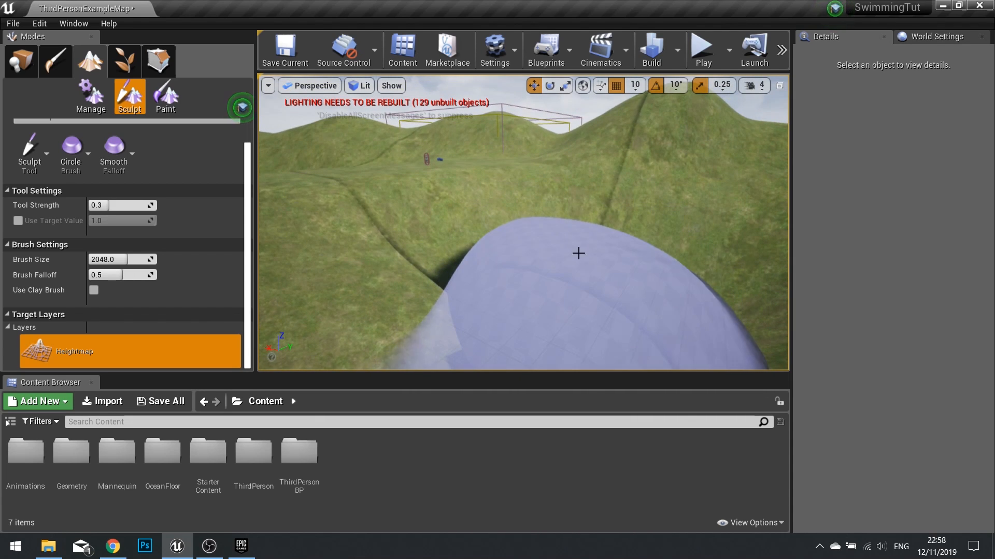
{"action": "left_click", "coordinate": [29, 152]}
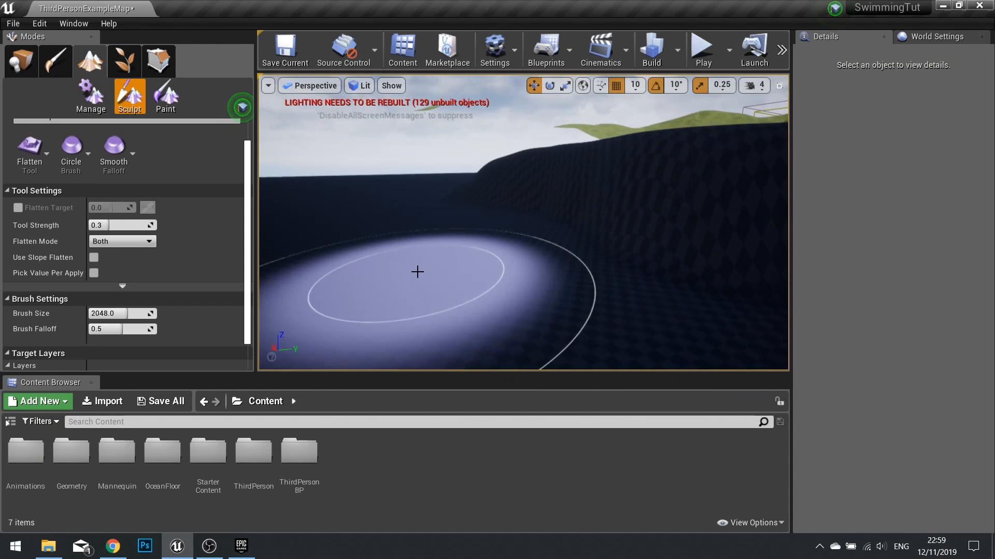
{"action": "left_click_drag", "start_coordinate": [417, 273], "coordinate": [638, 315]}
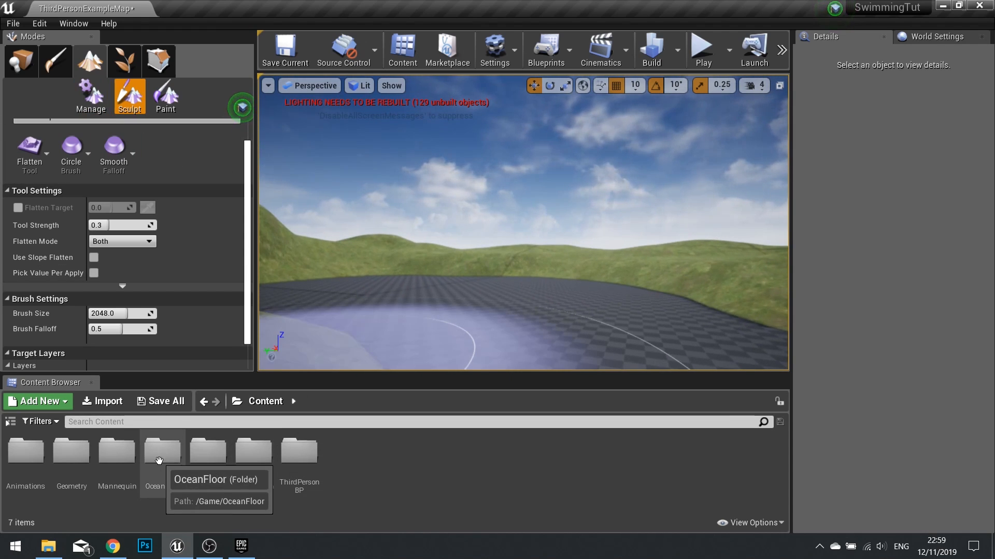
- Assign M_Ocean from OceanFloor > Materials as Landscape2's Landscape Material
{"action": "double_click", "coordinate": [161, 451]}
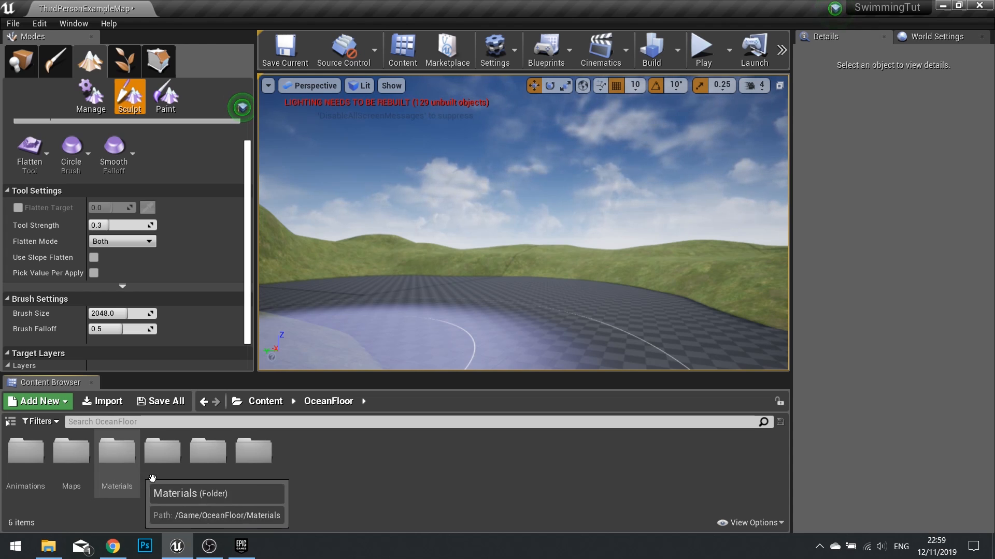
{"action": "double_click", "coordinate": [117, 452]}
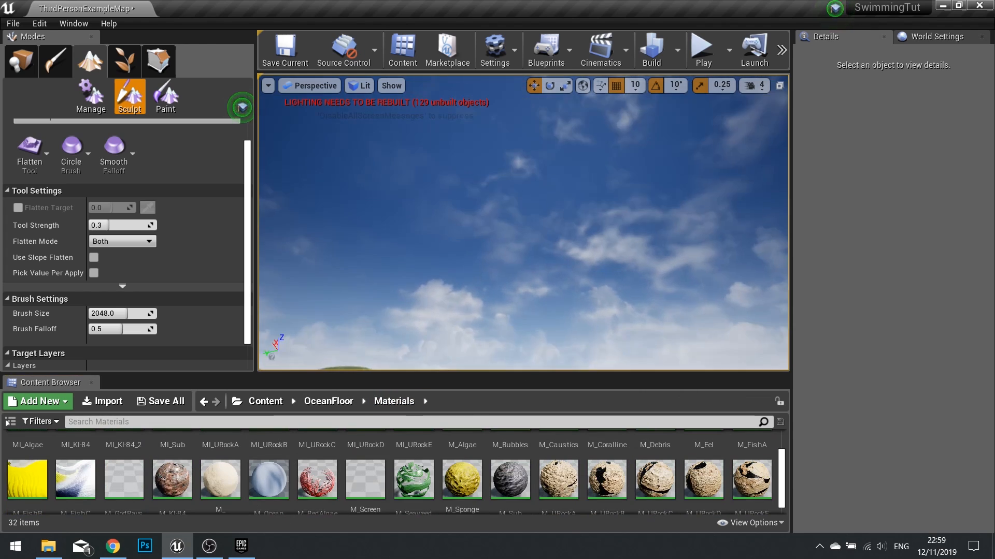
{"action": "left_click", "coordinate": [21, 61]}
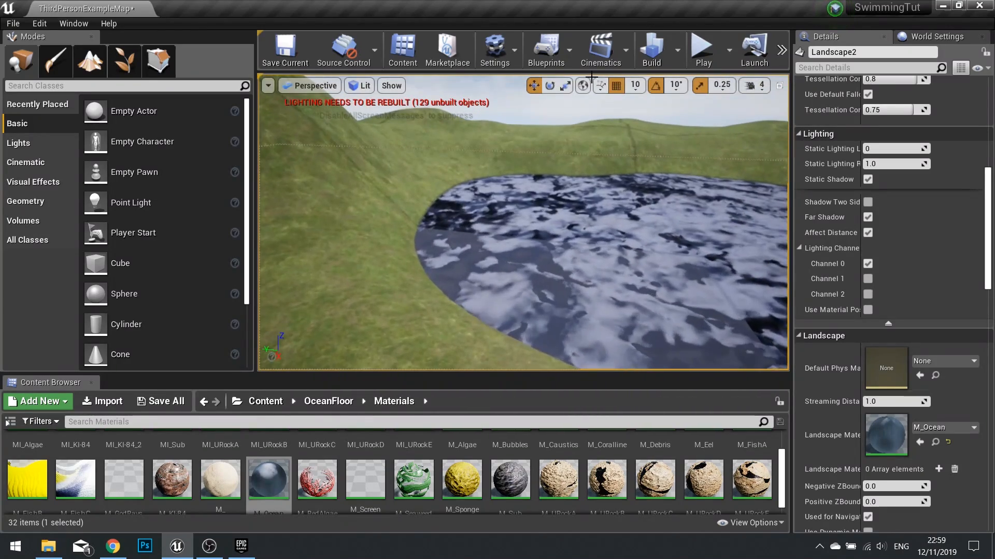
{"action": "left_click", "coordinate": [701, 48]}
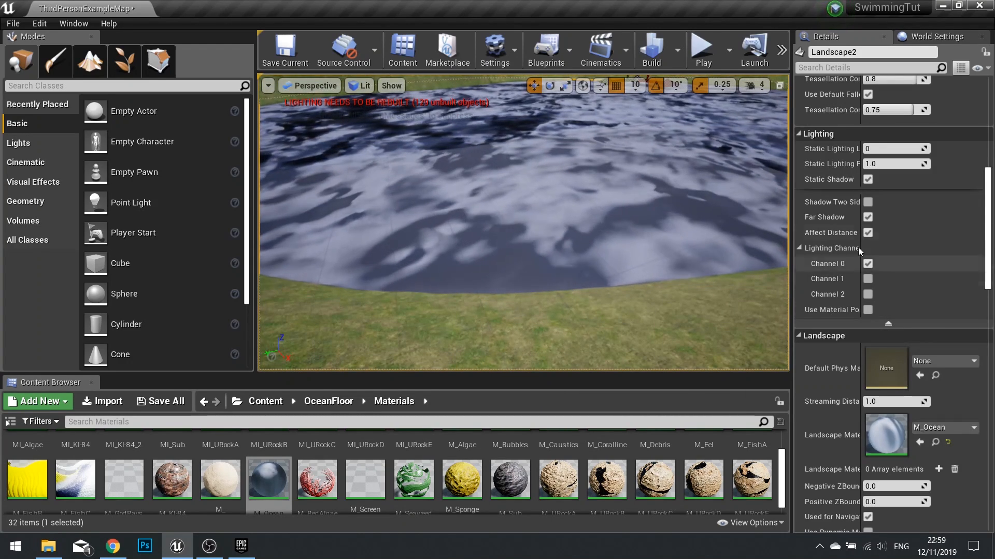
- Set Landscape2's Collision Presets to Custom with Ignore on every channel, then play to test
{"action": "scroll", "scroll_direction": "down", "scroll_amount": 3}
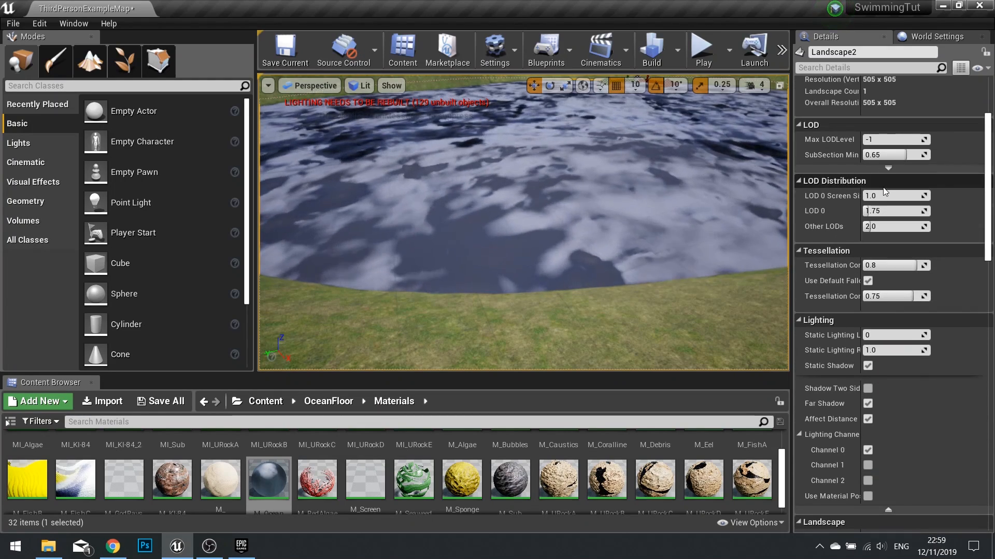
{"action": "scroll", "scroll_direction": "down", "scroll_amount": 3}
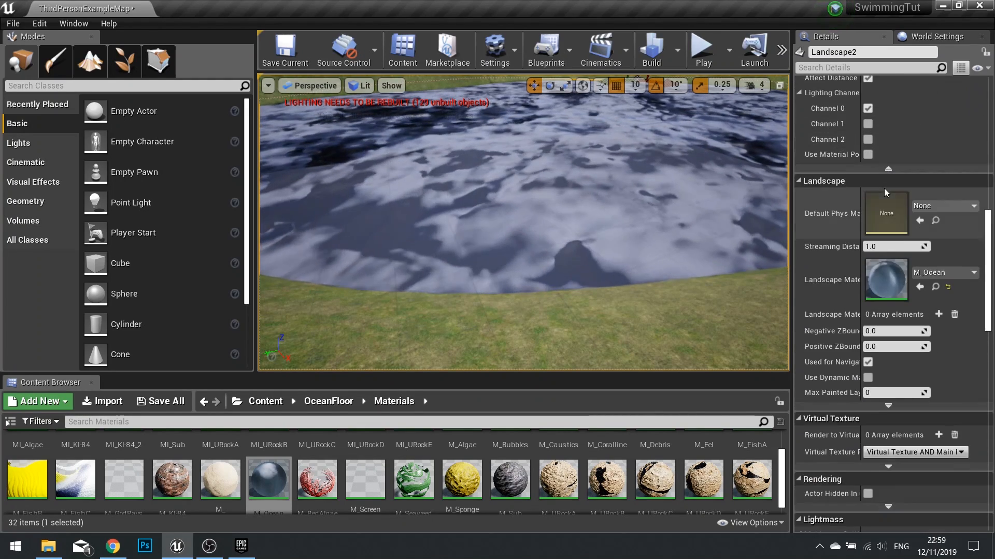
{"action": "scroll", "scroll_direction": "down", "scroll_amount": 3}
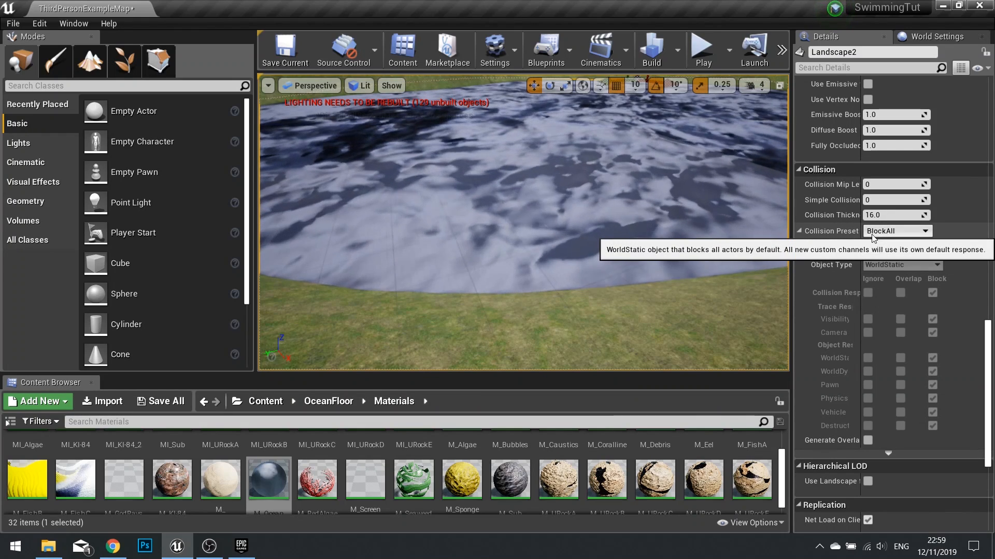
{"action": "left_click", "coordinate": [894, 230]}
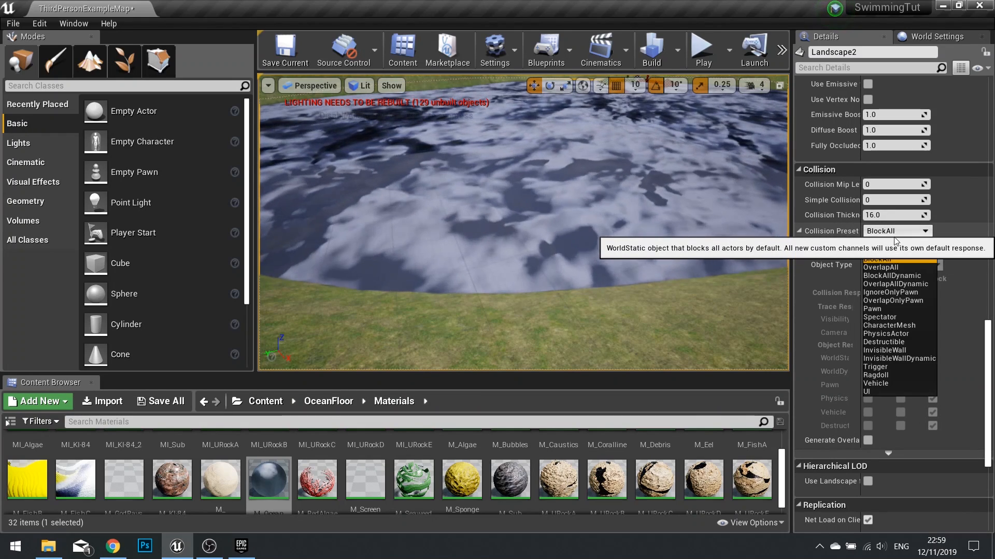
{"action": "left_click", "coordinate": [881, 256]}
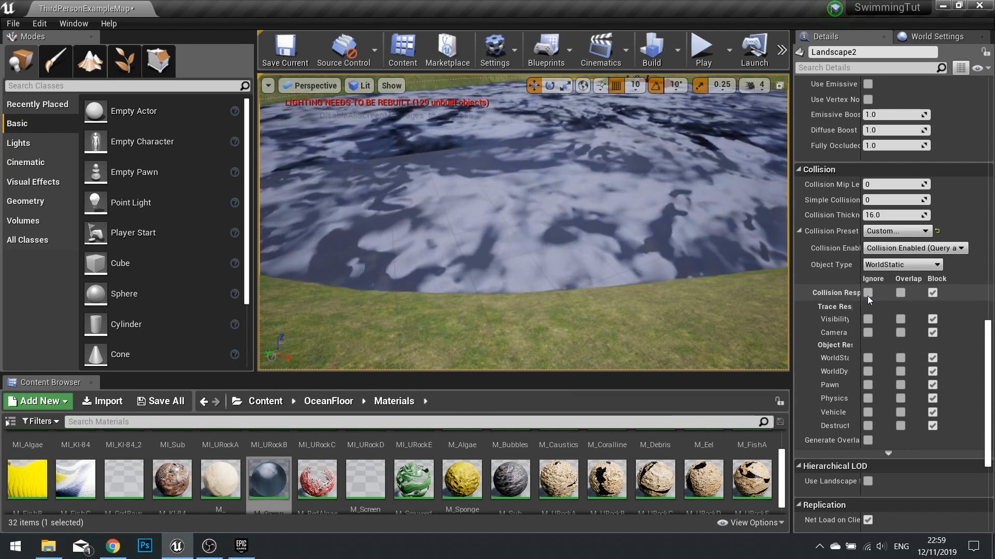
{"action": "left_click", "coordinate": [868, 292]}
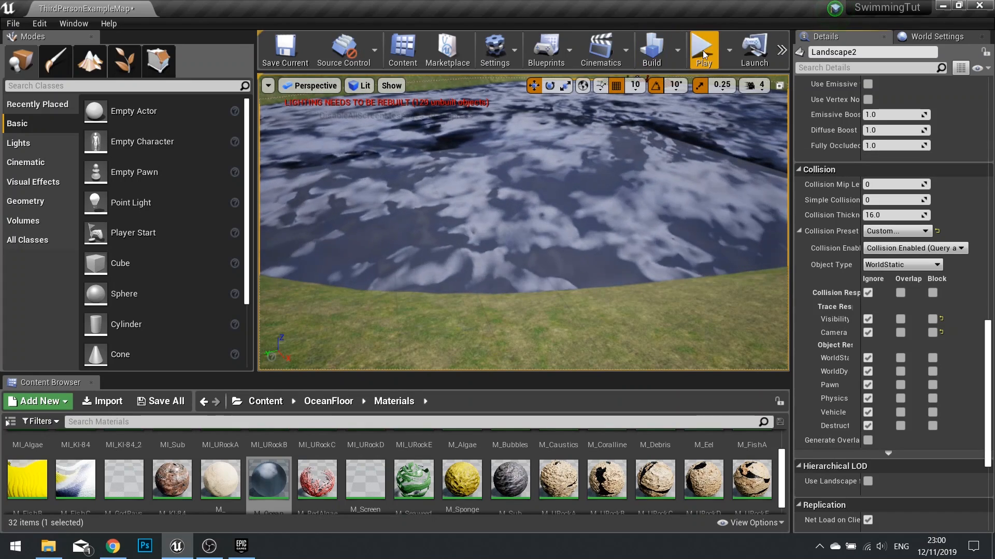
{"action": "left_click", "coordinate": [702, 50]}
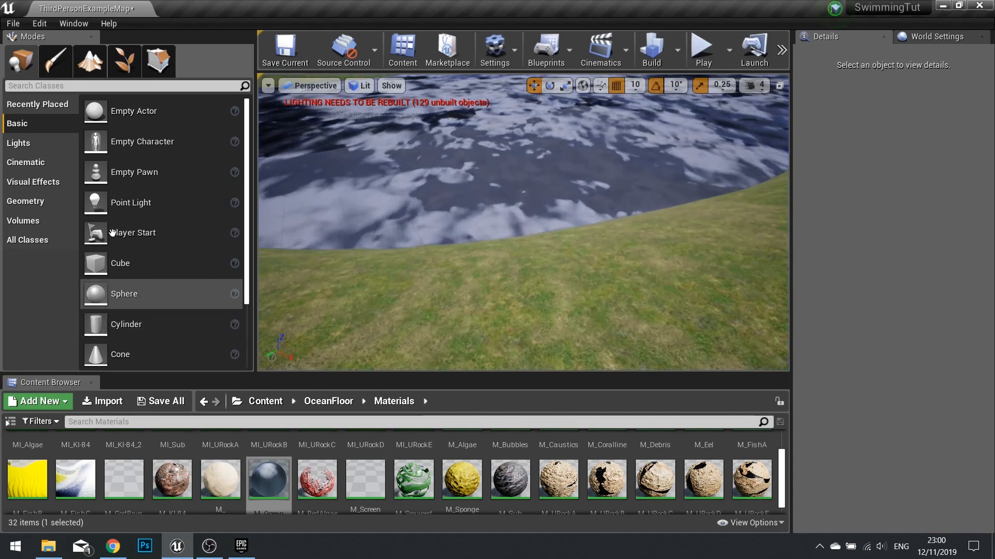
- Drag a Physics Volume from Place > Volumes over the lake and tick Water Volume
{"action": "left_click", "coordinate": [24, 221]}
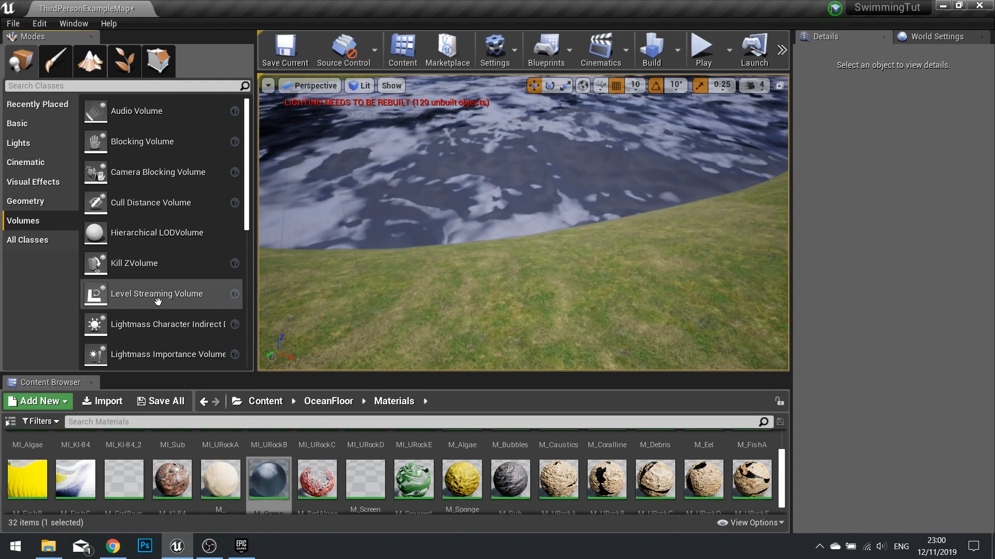
{"action": "scroll", "scroll_direction": "down", "scroll_amount": 3}
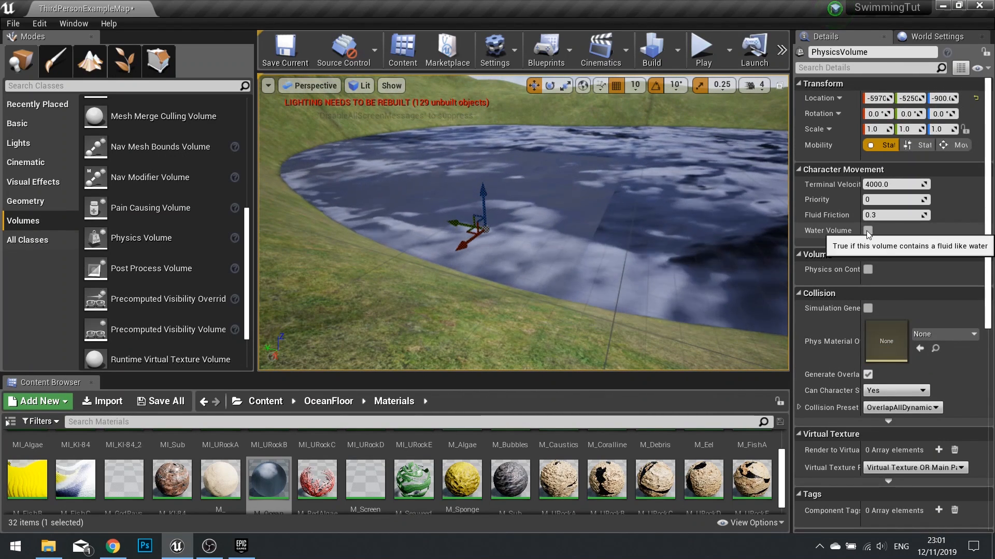
{"action": "left_click", "coordinate": [701, 48]}
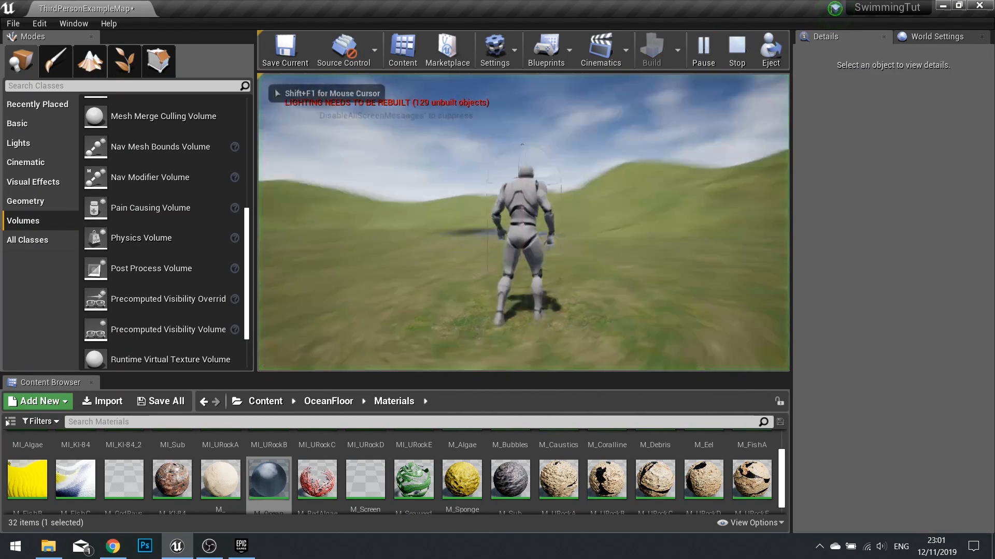